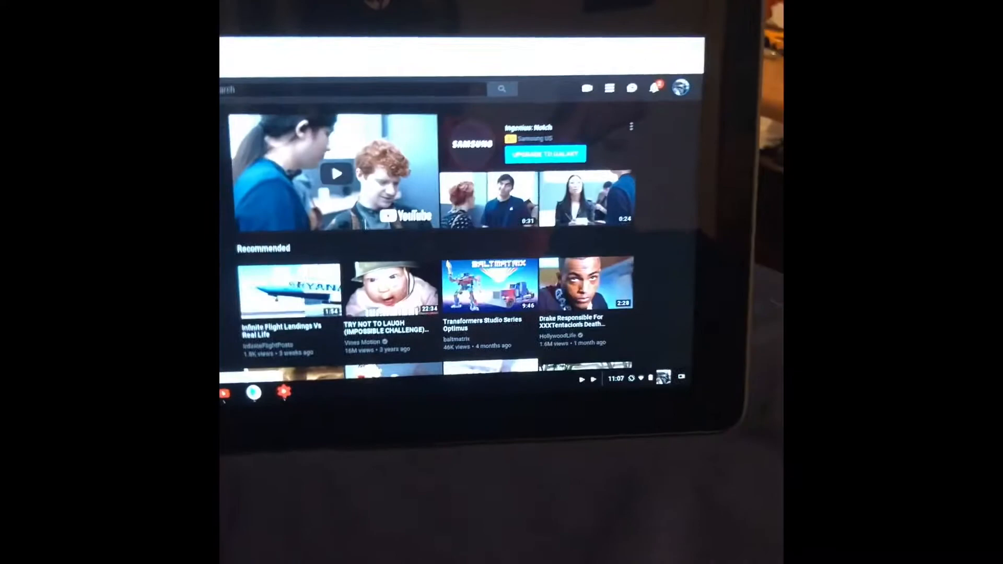
- Switch from the YouTube home feed to the YouTube Studio channel dashboard
click(676, 88)
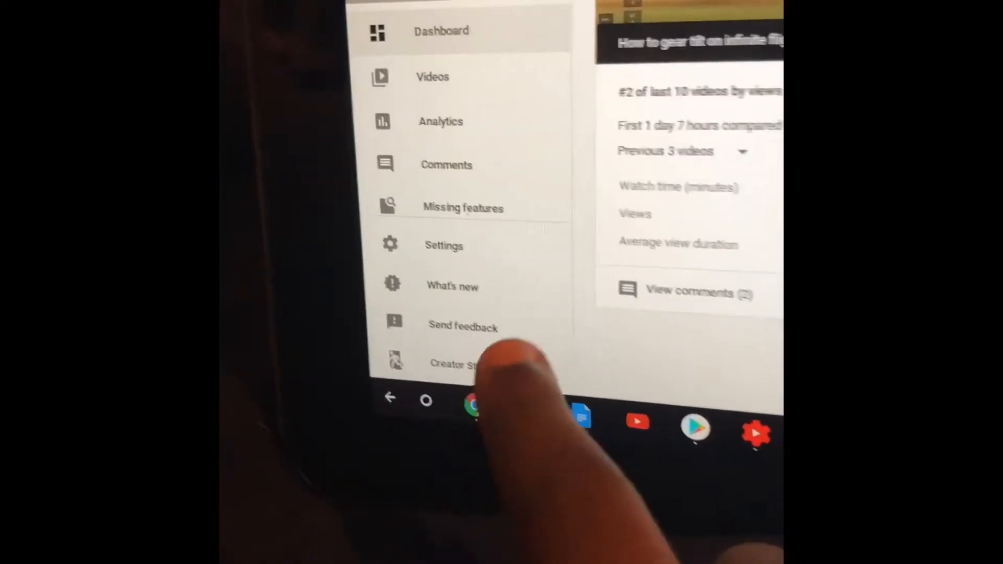
- Open the channel Dashboard and dismiss the 'Compete against yourself' tip
click(462, 326)
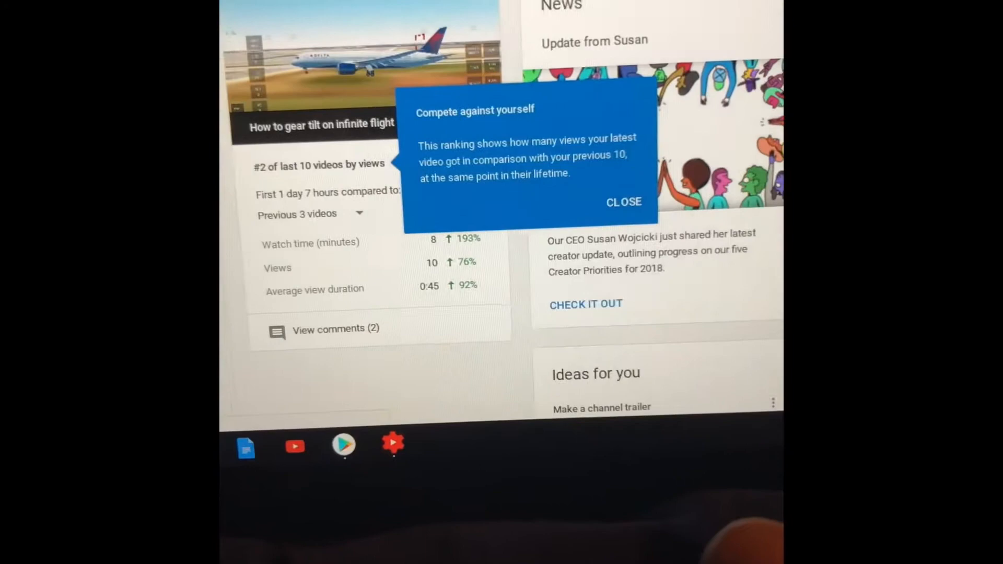
click(622, 202)
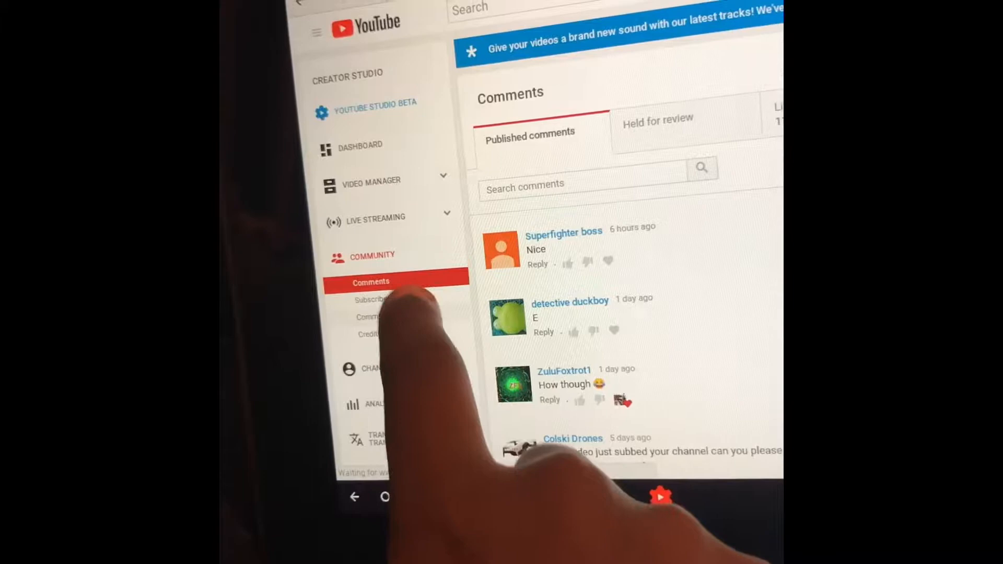
- Open Community > Subscribers, scroll to the bottom, and load more subscribers
click(371, 299)
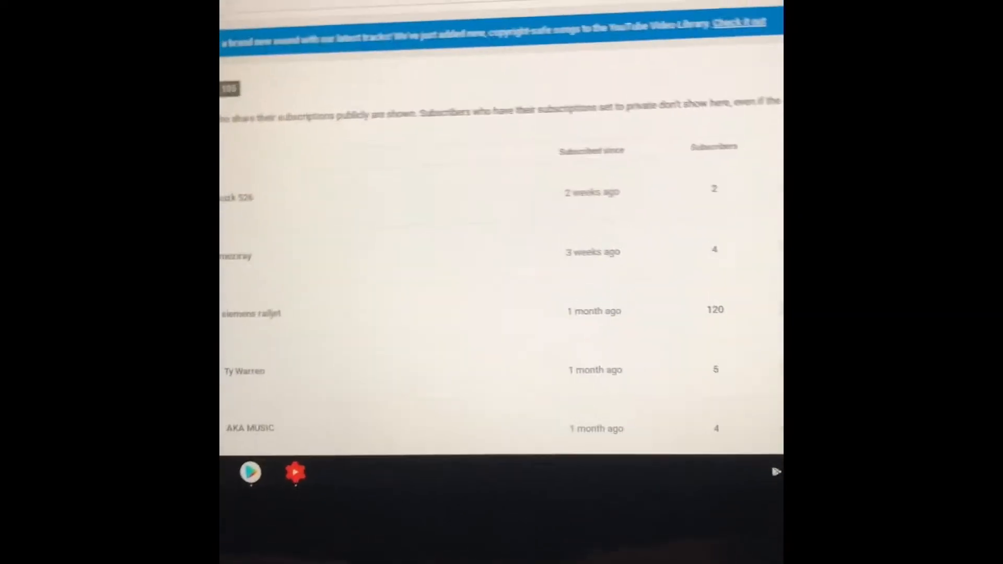
scroll(down, 3)
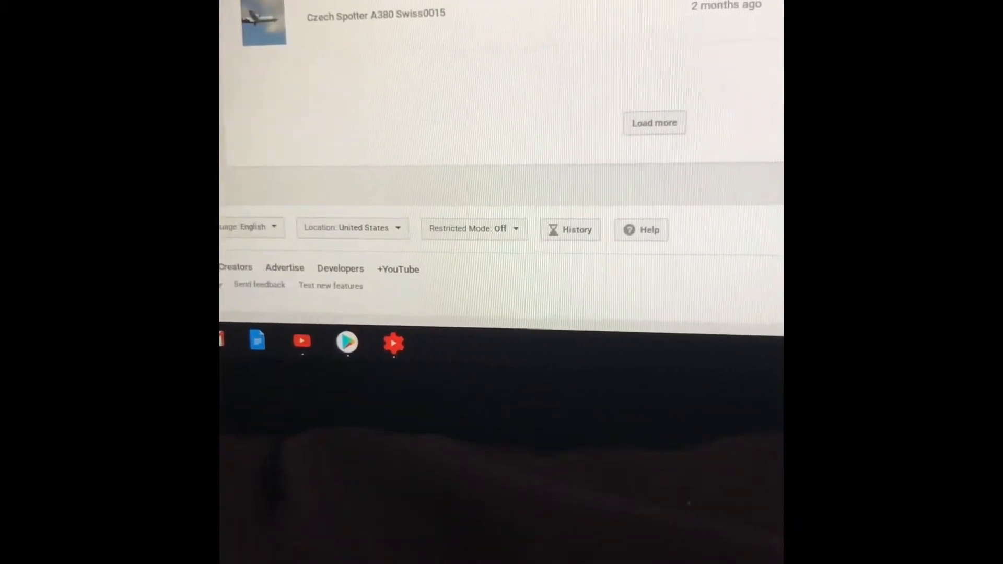
click(653, 122)
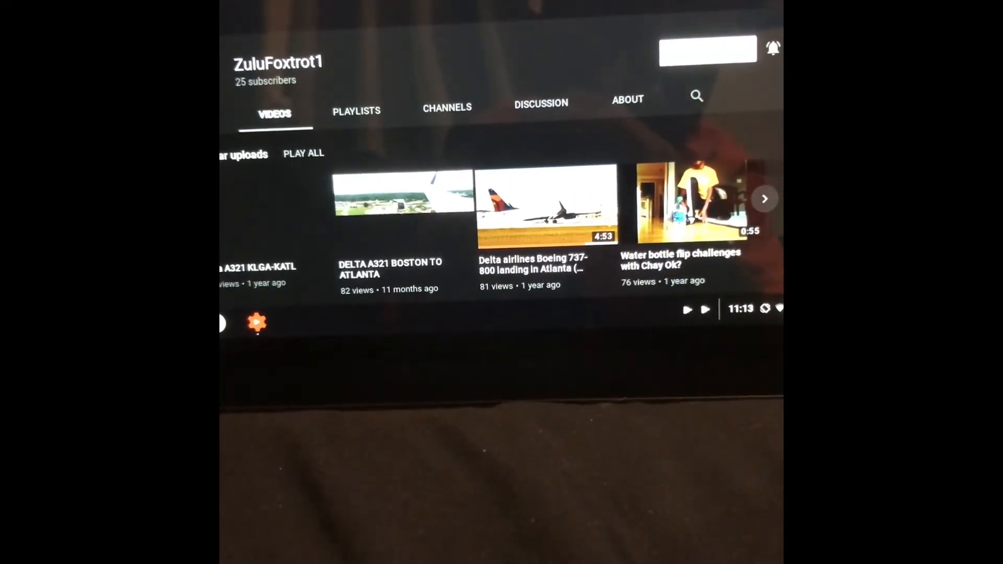
- Scroll down the ZuluFoxtrot1 videos page to reveal more uploads
scroll(down, 3)
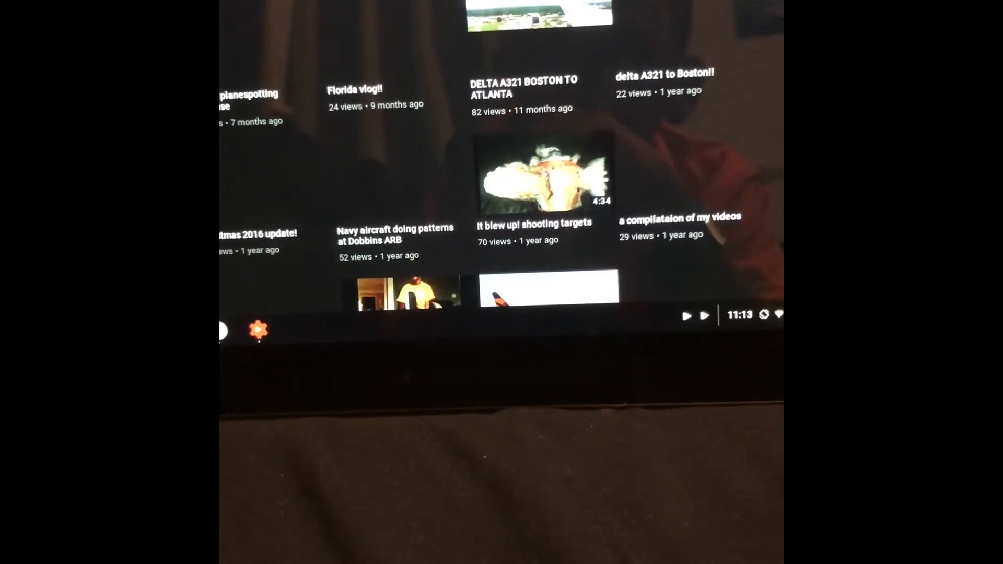